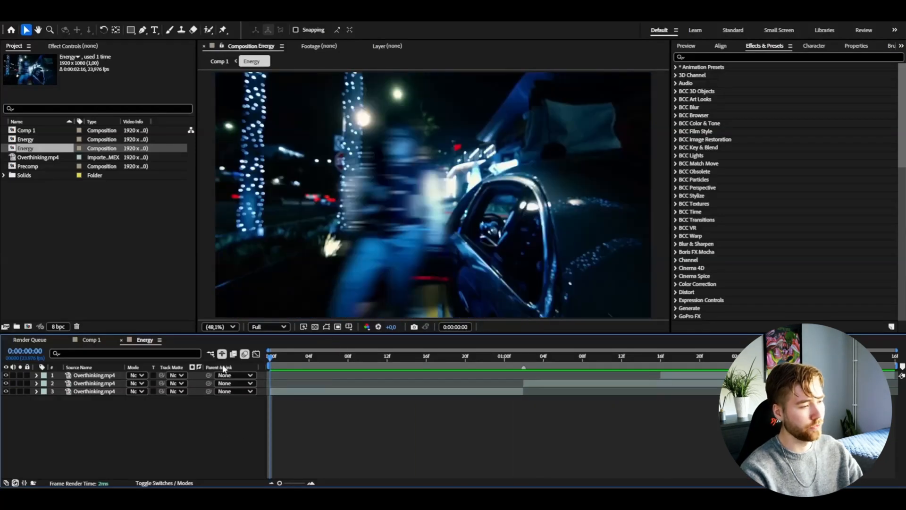
mouse_move(485, 444)
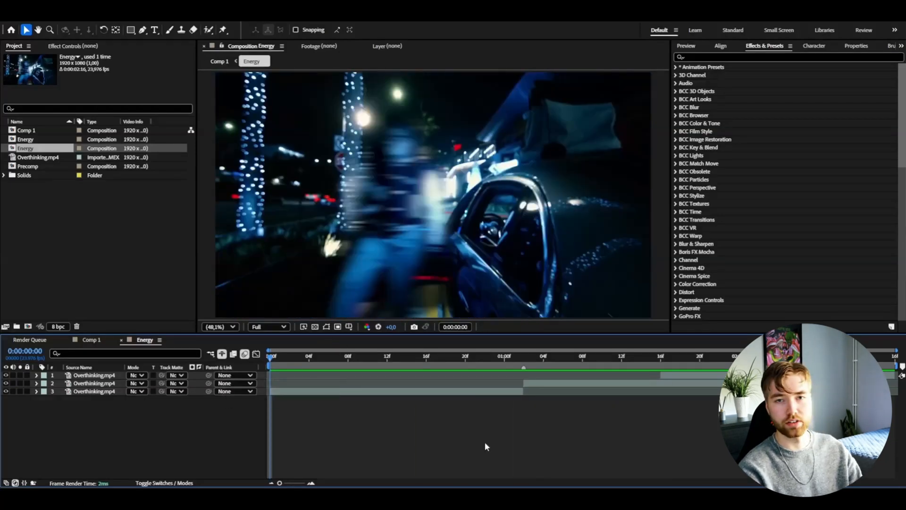
Step: Draw a rectangular mask across the second Overthinking clip and set it to Inverted
click(523, 356)
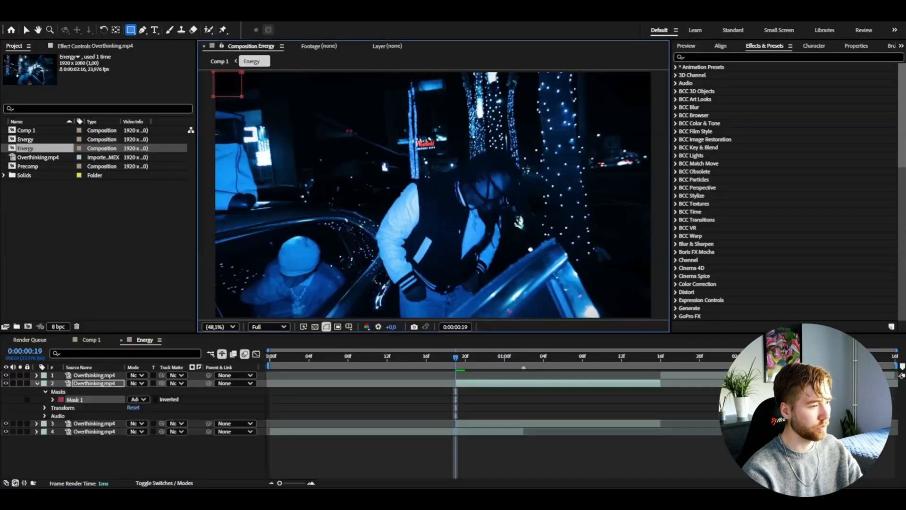
drag(242, 90, 656, 205)
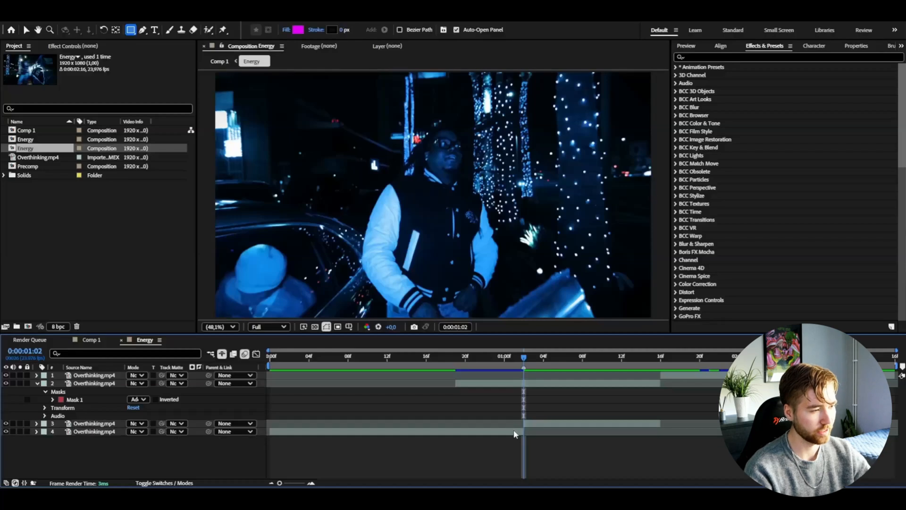
click(455, 356)
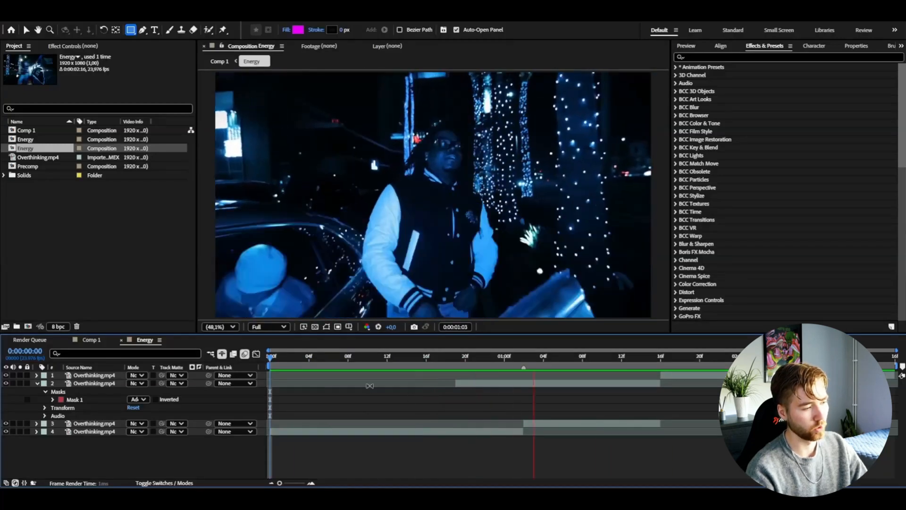
click(328, 356)
text(2n)
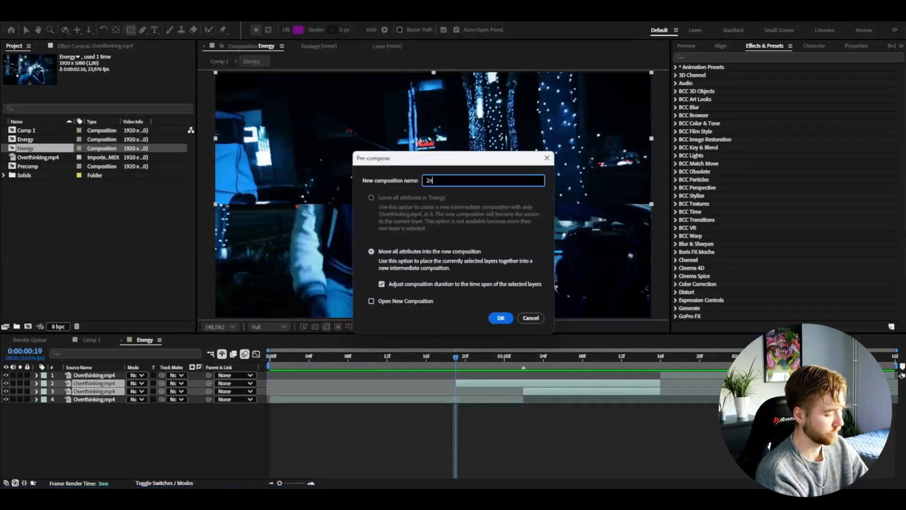
Step: Confirm the Pre-compose dialog, creating the 2nd Clip precomposition
click(501, 318)
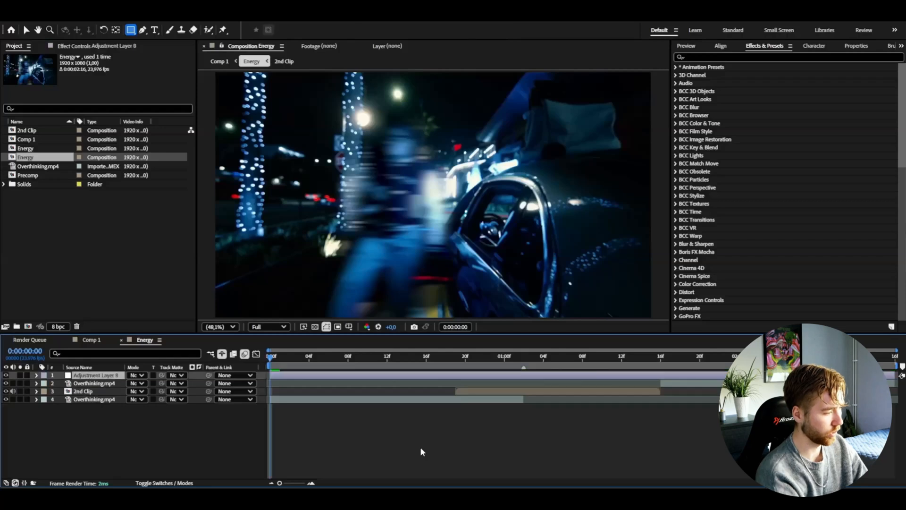
Step: Apply Transform (searched as 'tr') to the adjustment layer and keyframe Scale 150 → 100 → back
text(tr)
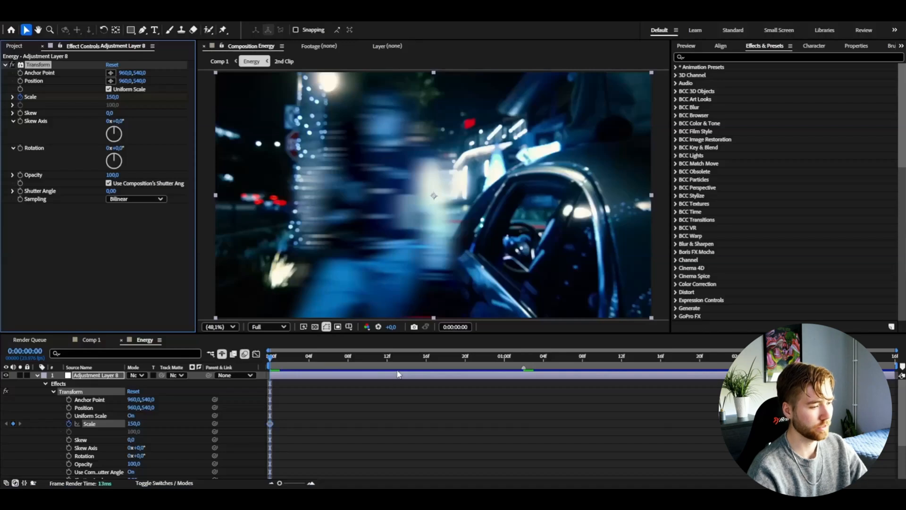
click(523, 356)
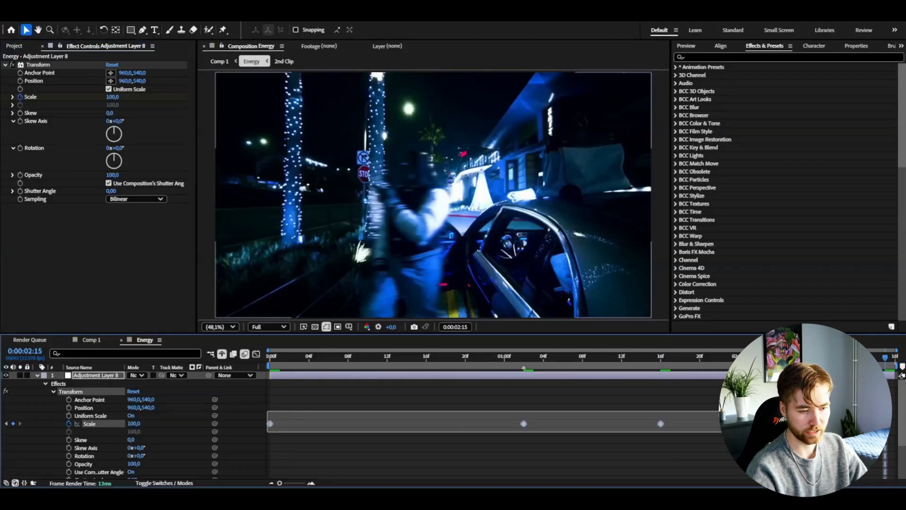
click(38, 64)
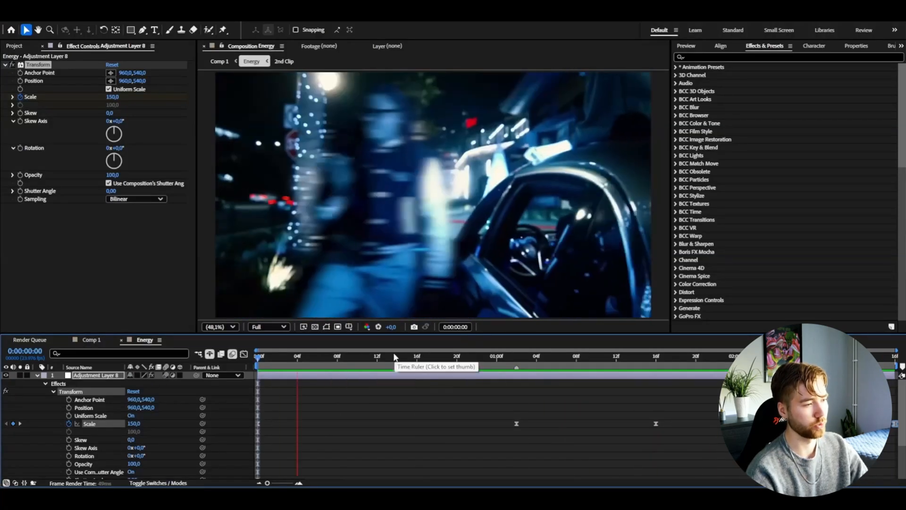
click(377, 356)
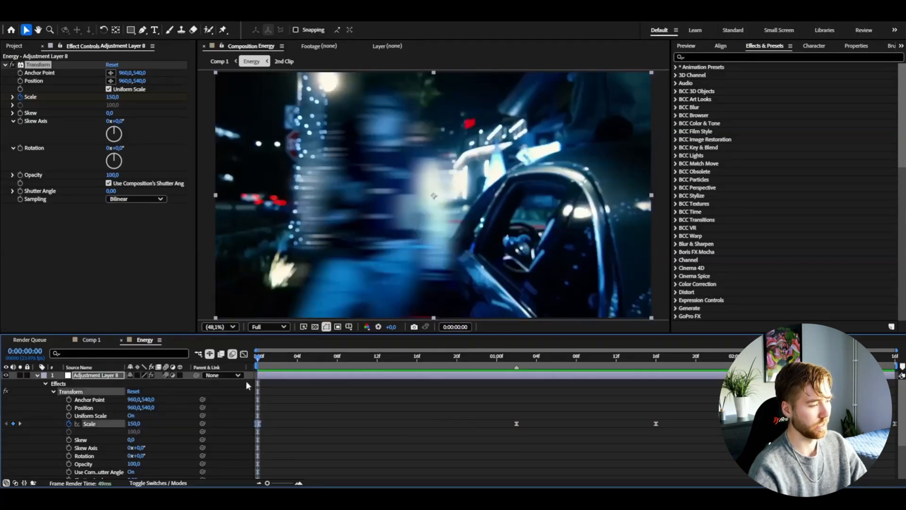
mouse_move(243, 354)
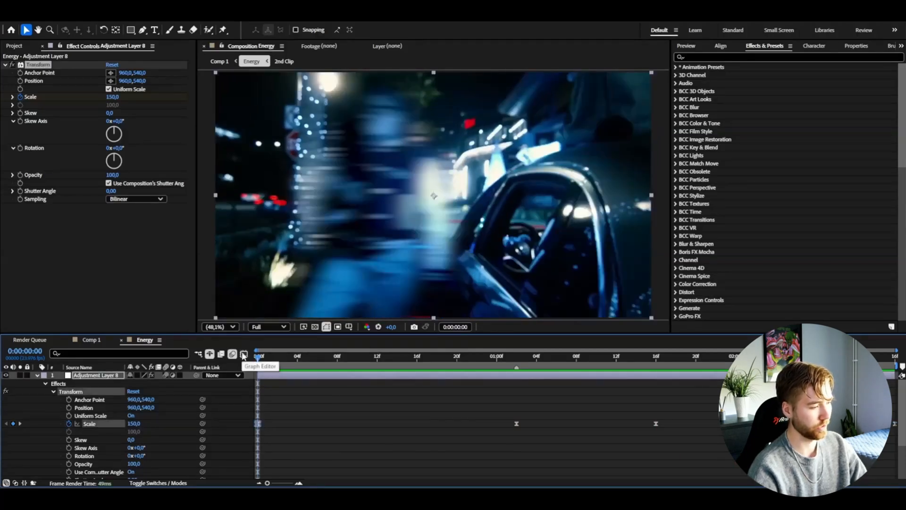
Step: Steepen the Scale keyframes in the Graph Editor for a fast snap-in, smooth ease-out
click(243, 353)
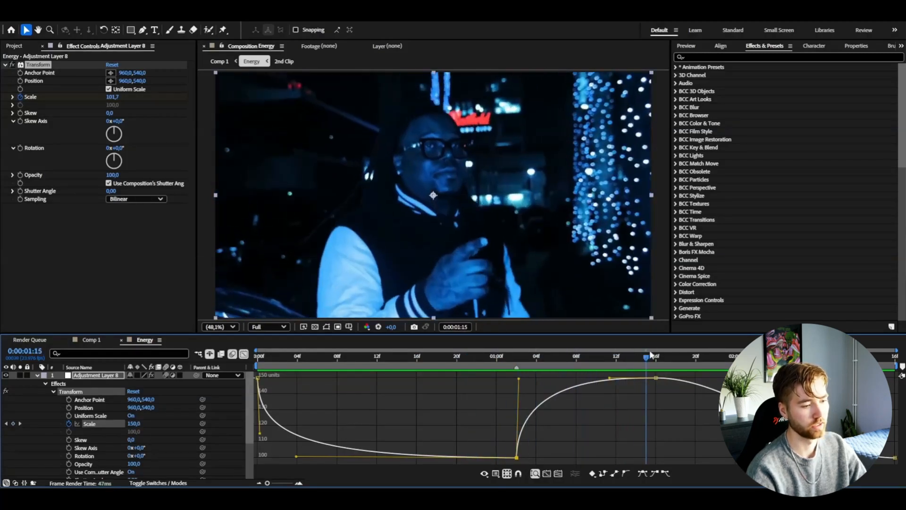
click(655, 355)
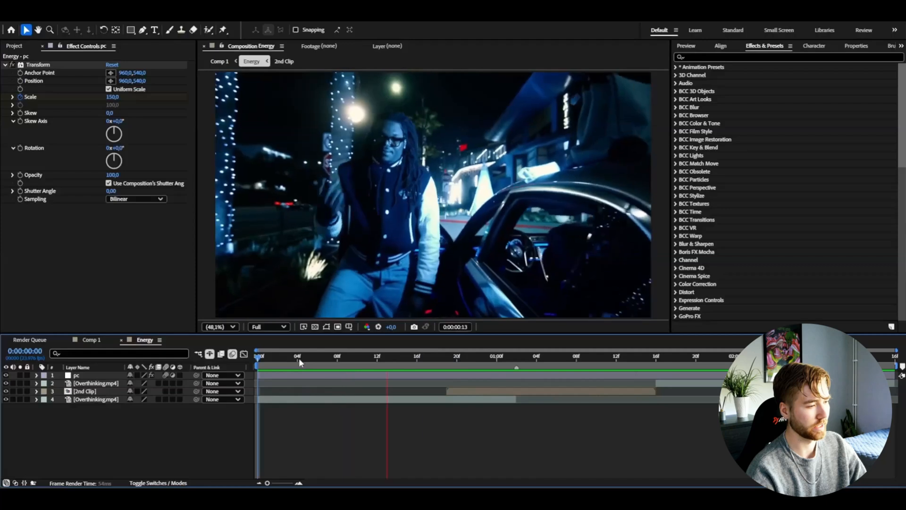
Step: Rename the new Exposure adjustment layer to 'Flash'
click(96, 399)
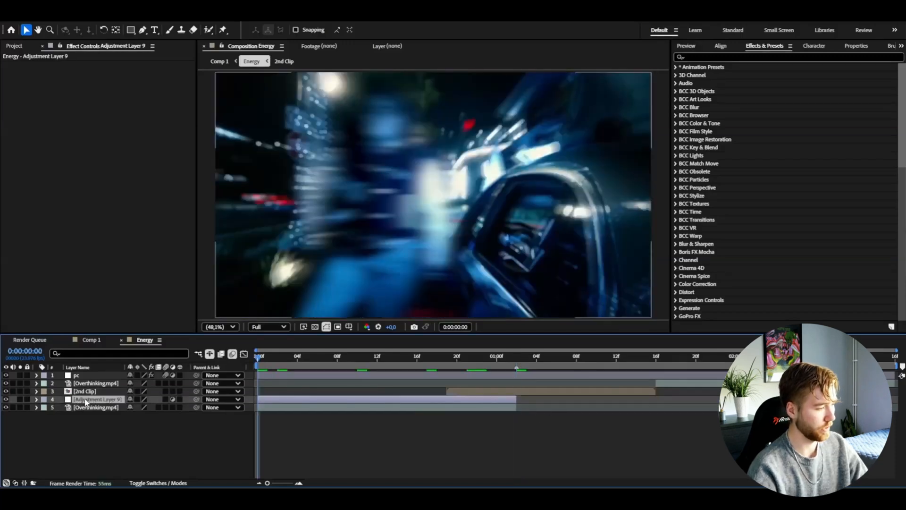
click(97, 398)
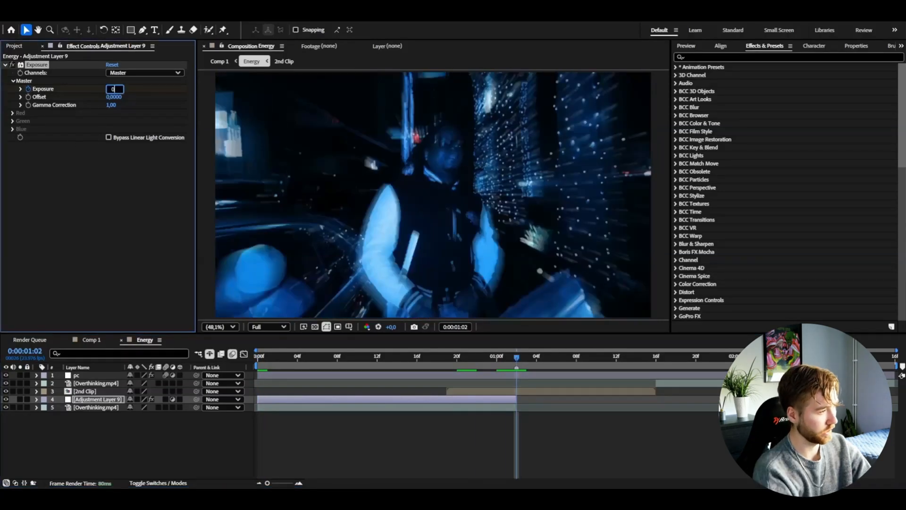
text(Flash)
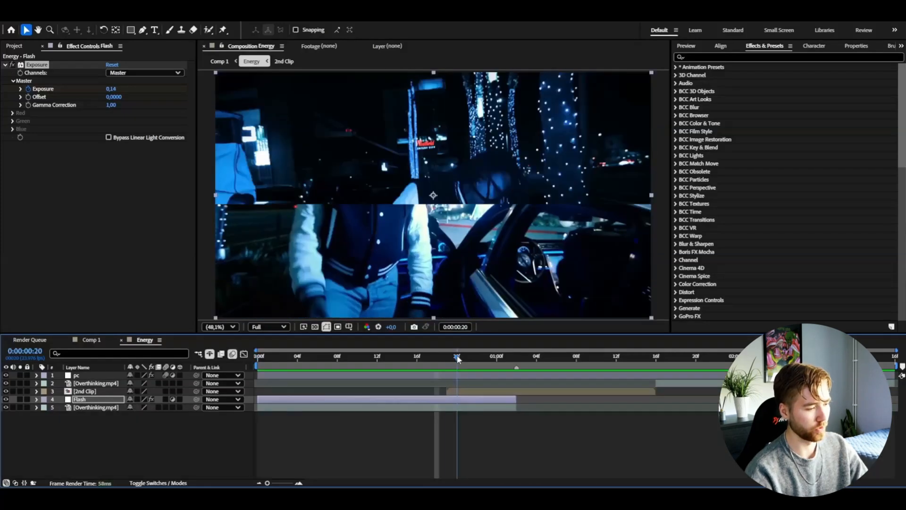
Step: Jump to the 2nd Clip start, enter its precomp and clear the layer selection
click(84, 390)
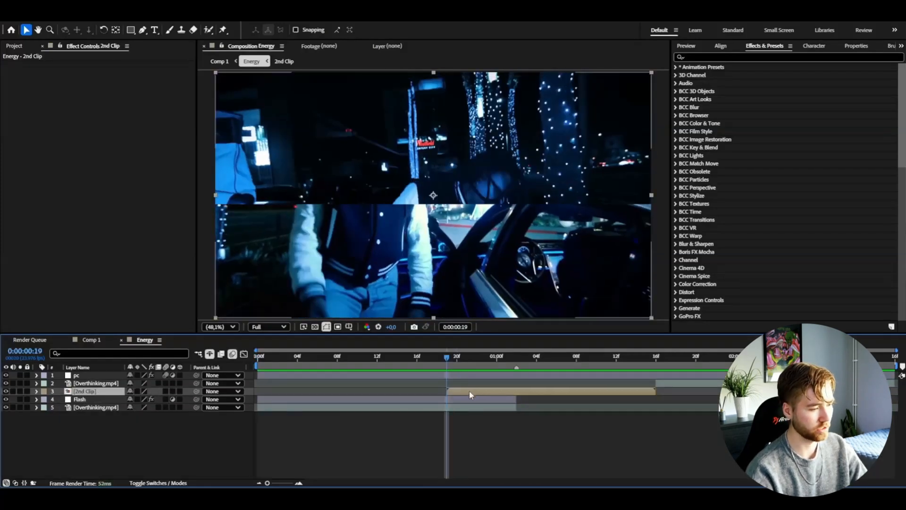
click(284, 61)
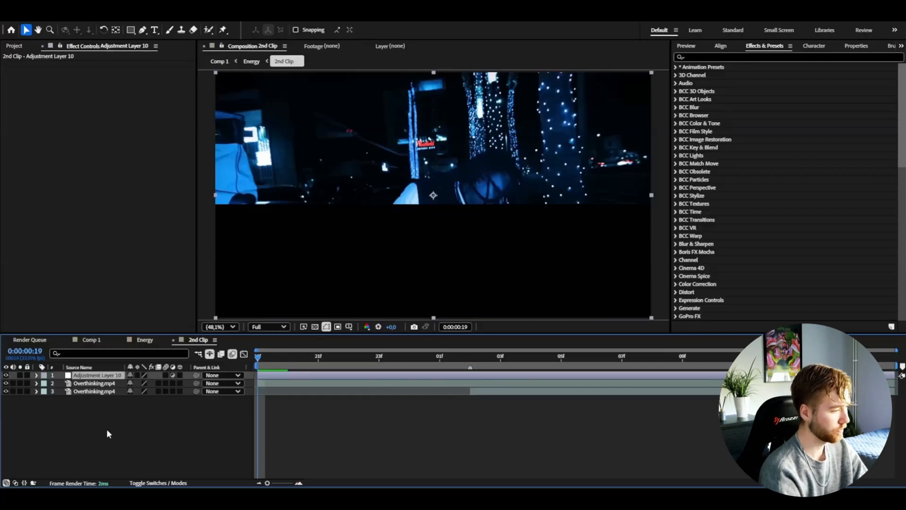
click(676, 66)
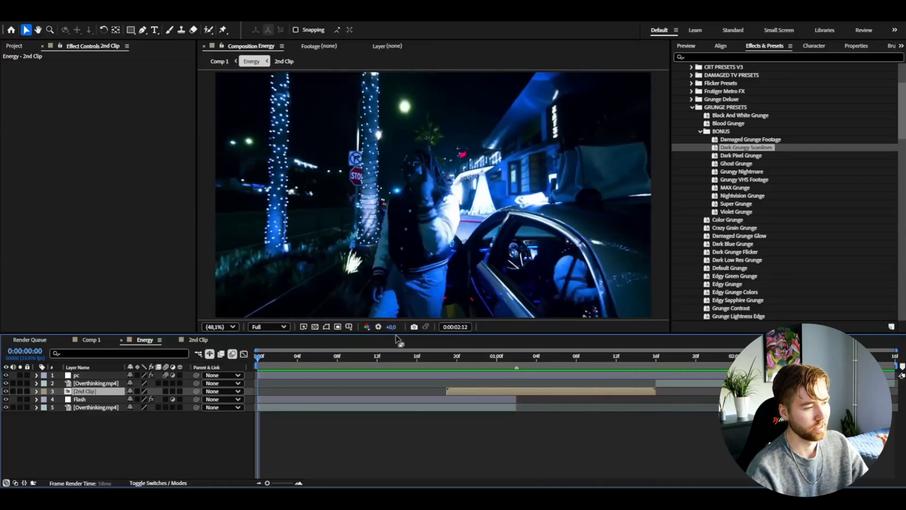
Step: Place Adjustment Layer 12 at the playhead near 1:16 and select it for the flicker look
click(416, 356)
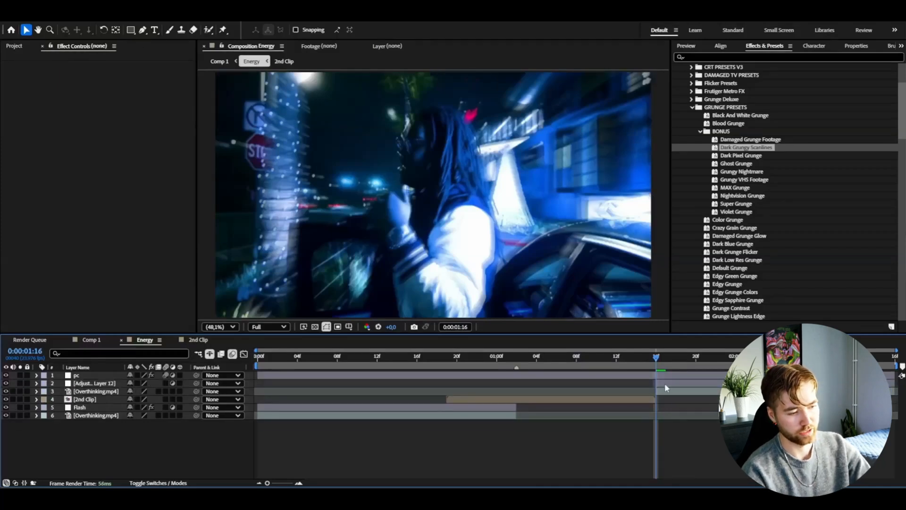
click(93, 382)
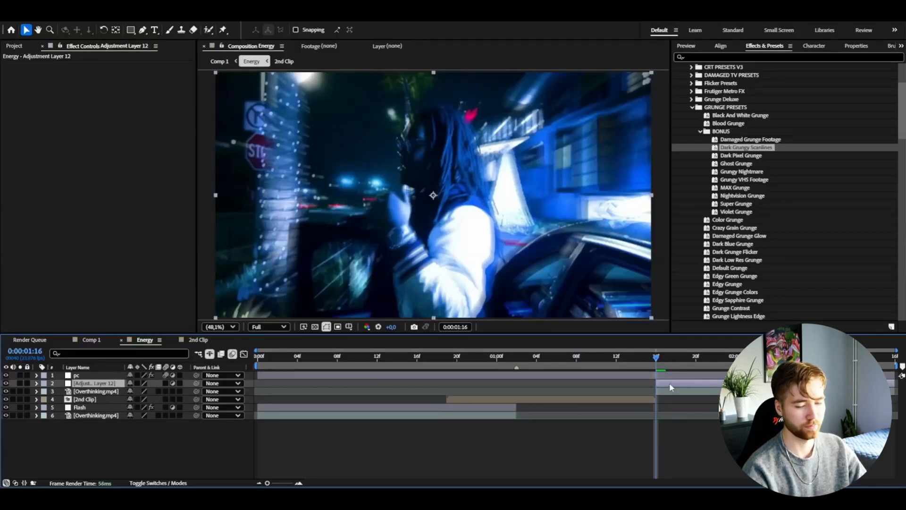
Step: Apply S_Flicker via FX Console search 'flic' and set Rand Color Amp to 0.200
text(flic)
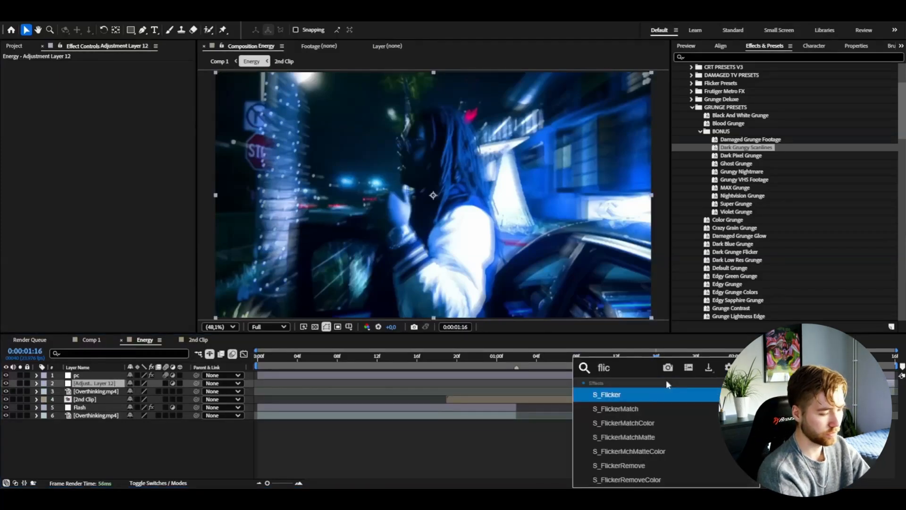
double_click(607, 395)
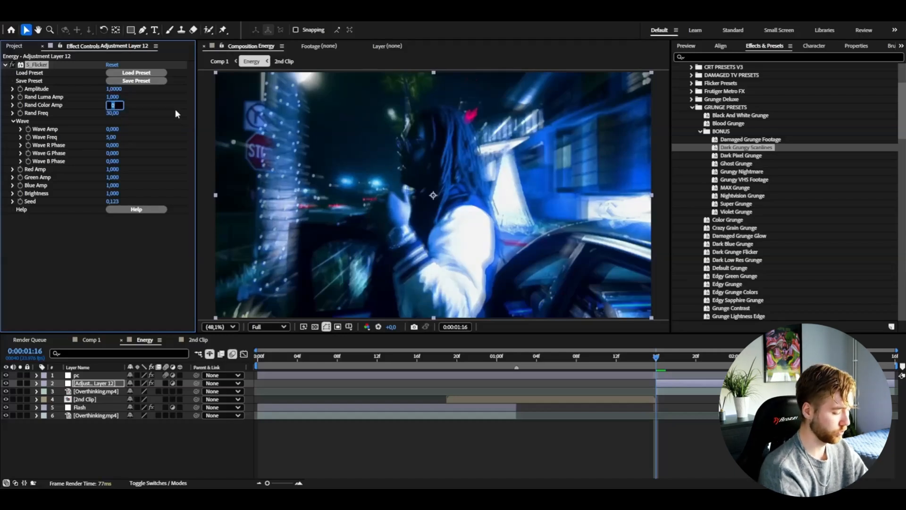
text(0.200)
click(99, 382)
text(Flicker)
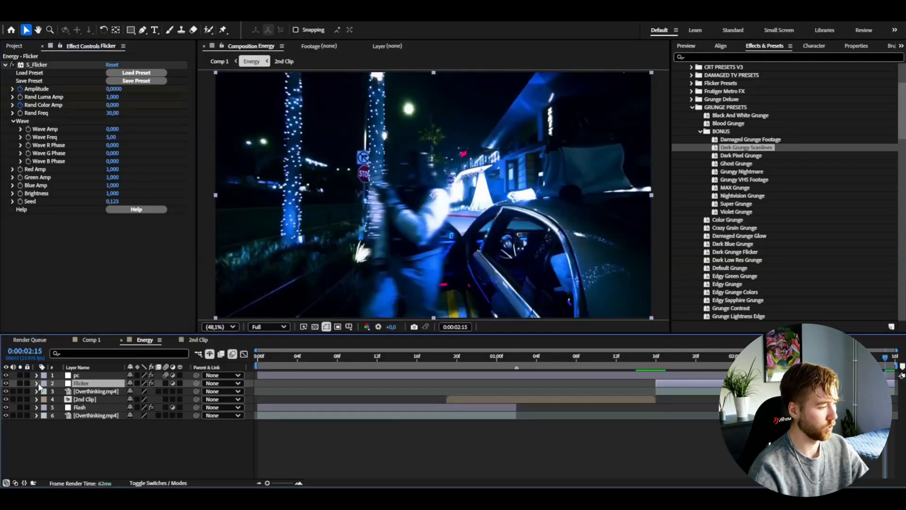
Step: Set the first S_Flicker Amplitude keyframe to 2 in the Graph Editor so it decays from there
click(35, 382)
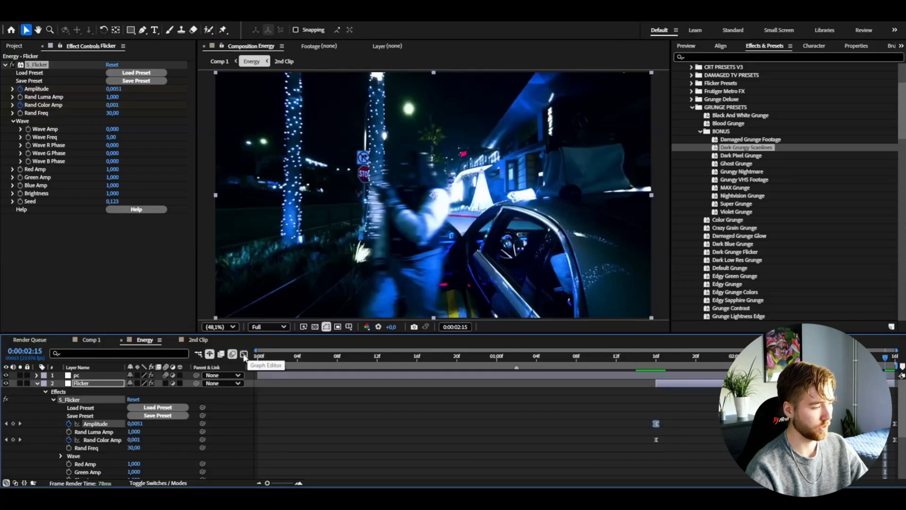
click(243, 354)
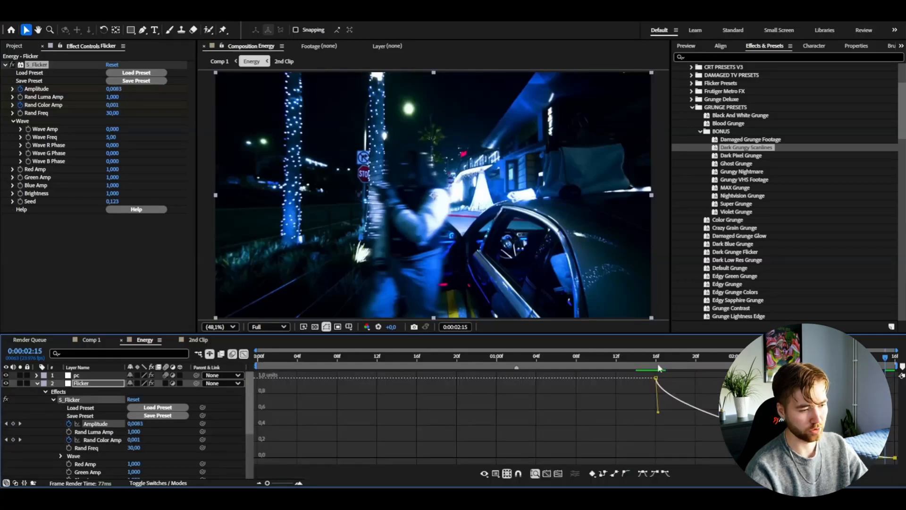
click(655, 356)
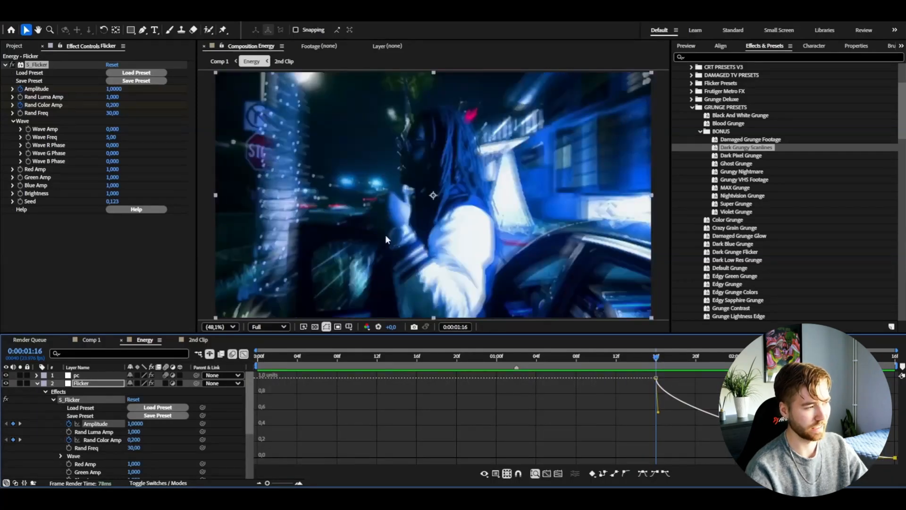
click(114, 89)
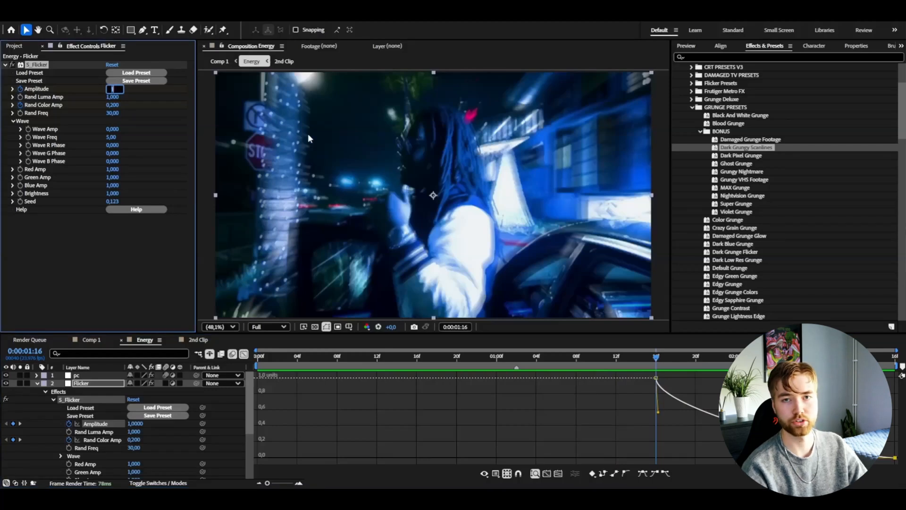
text(2697)
click(115, 105)
text(0,052)
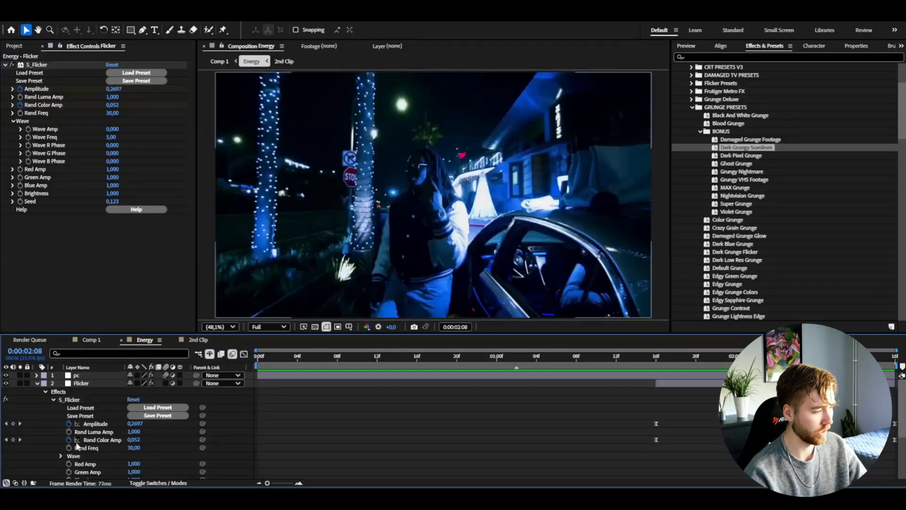
mouse_move(68, 447)
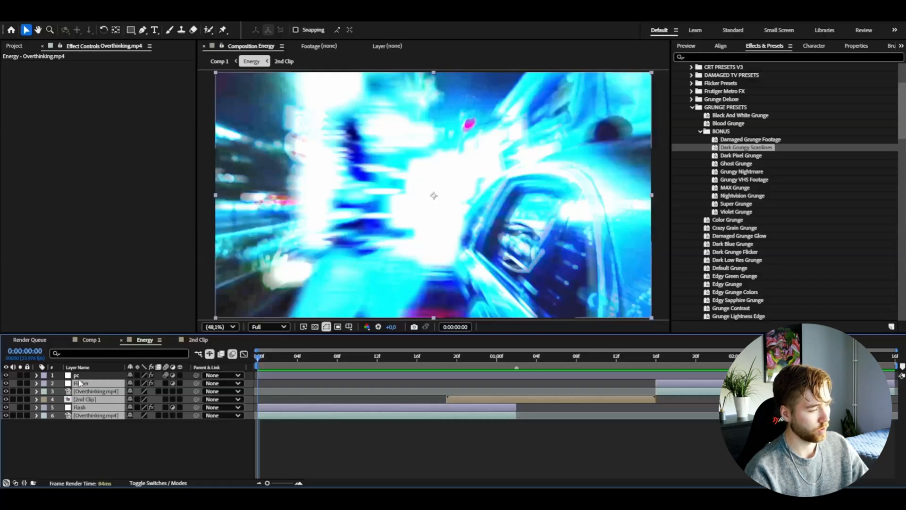
Step: Pre-compose the selected Flicker, clip and Flash layers into 'Energy Full'
right_click(82, 382)
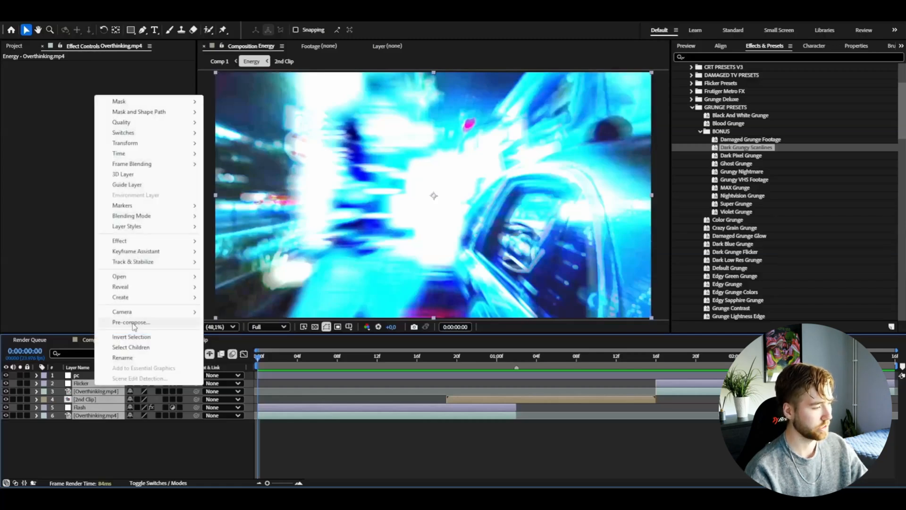
click(130, 322)
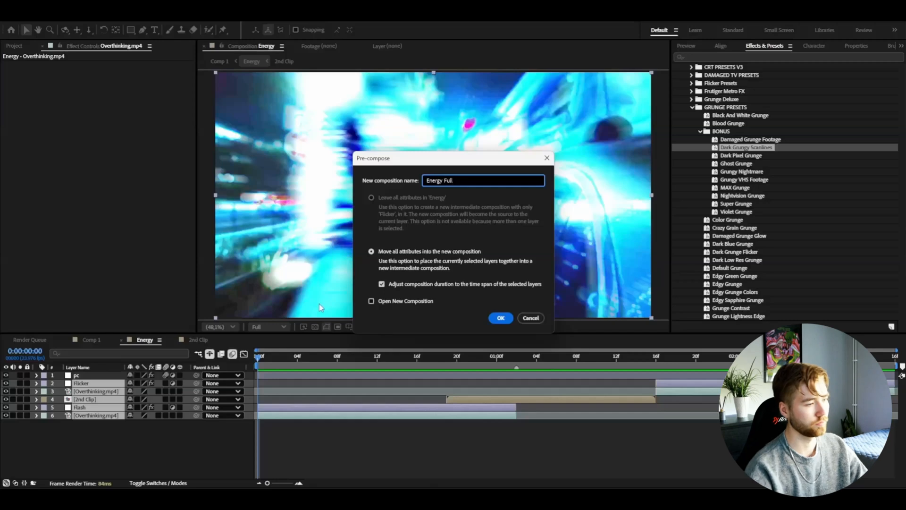
click(501, 318)
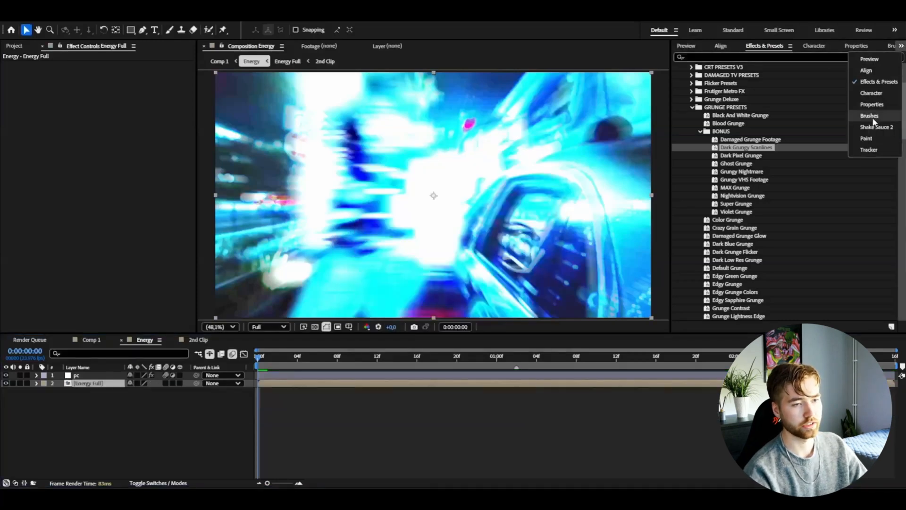
Step: Apply the keyframed Flicker Shake preset from Shake Sauce 2 above the Energy Full layer
click(876, 126)
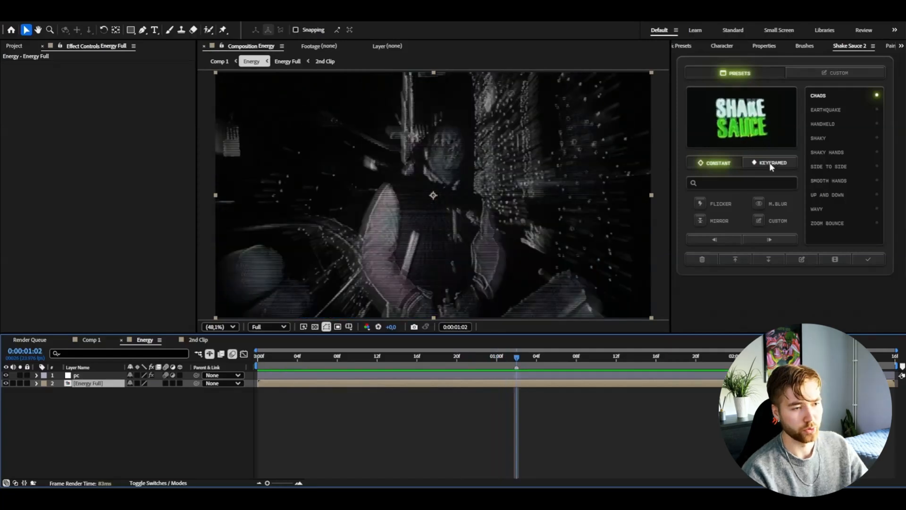
click(773, 163)
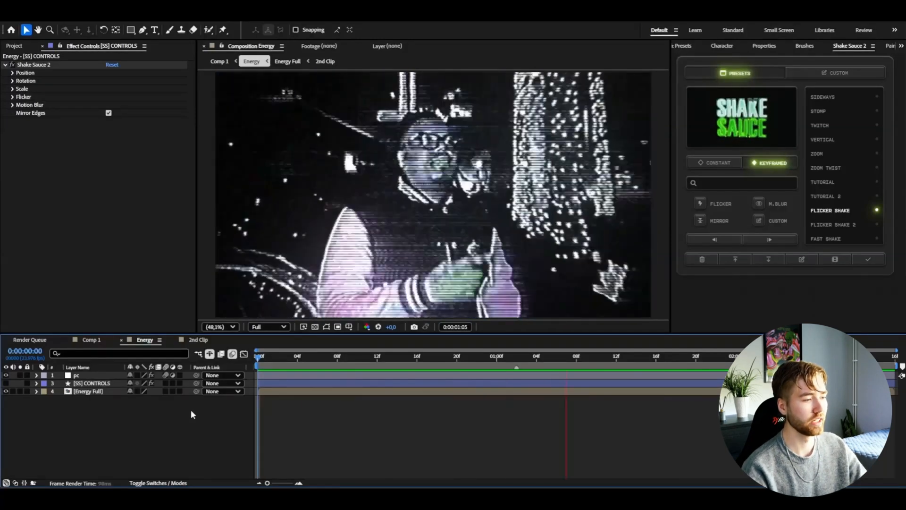
click(428, 356)
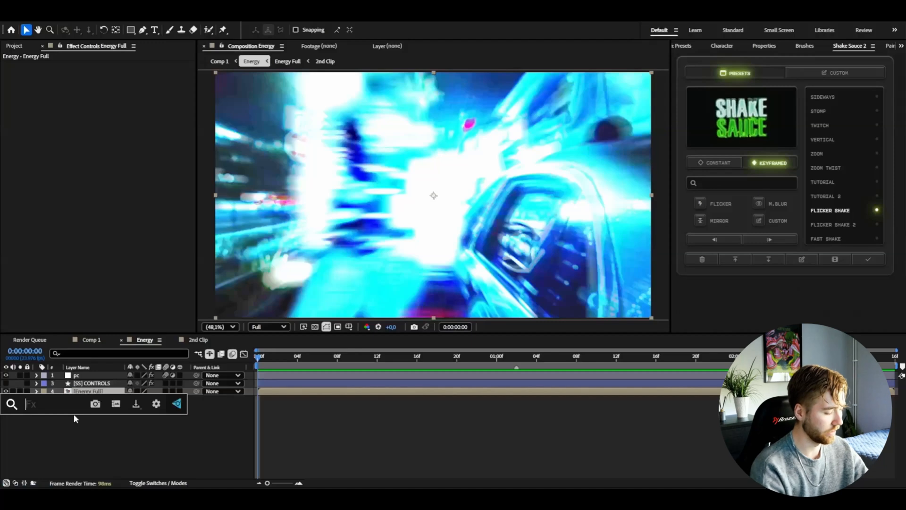
Step: Apply RSMB to Energy Full with Motion Sensitivity 50 and Use GPU ON, then preview
click(88, 390)
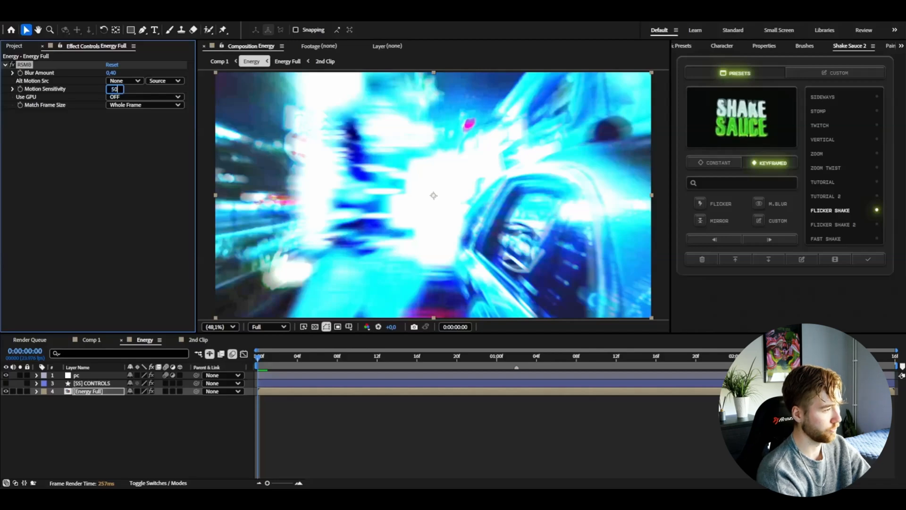
click(144, 96)
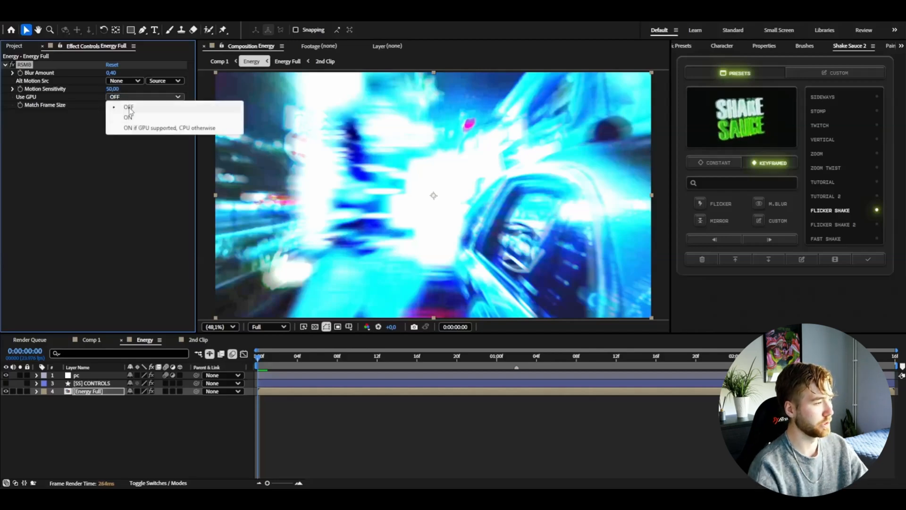
click(129, 117)
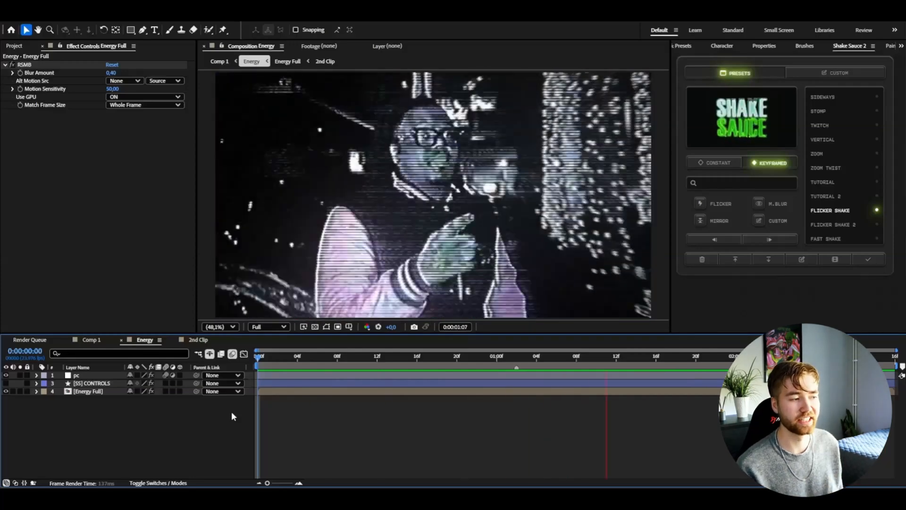
click(457, 356)
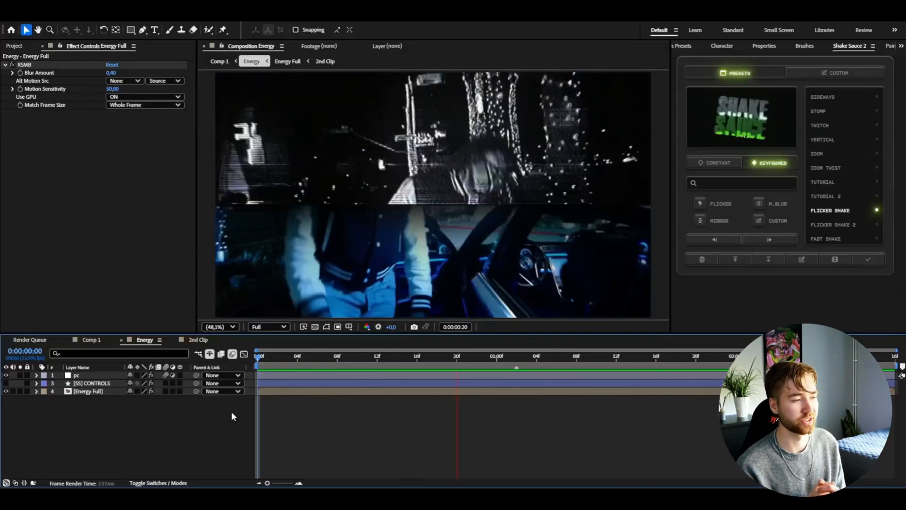